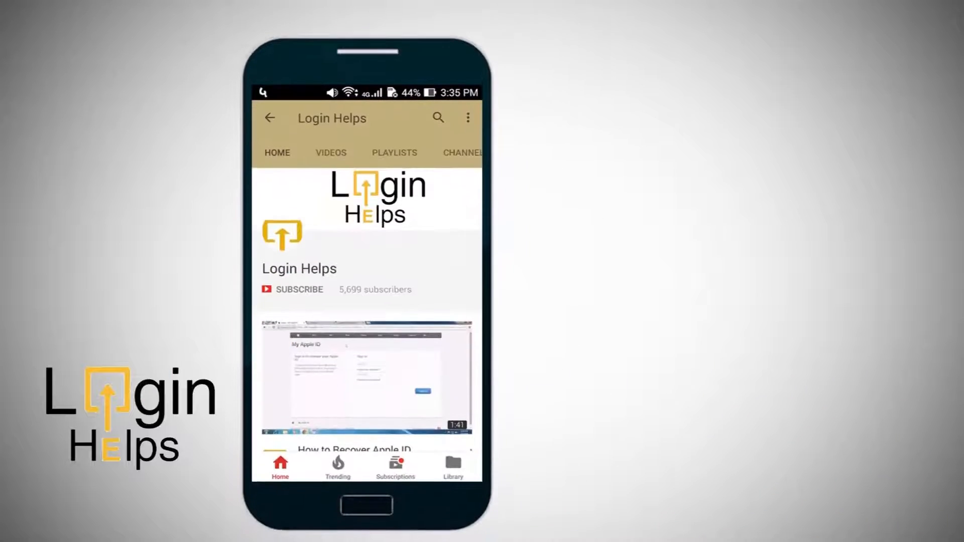
# Step: Wait on the Windows desktop for the channel intro to finish
pyautogui.click(298, 289)
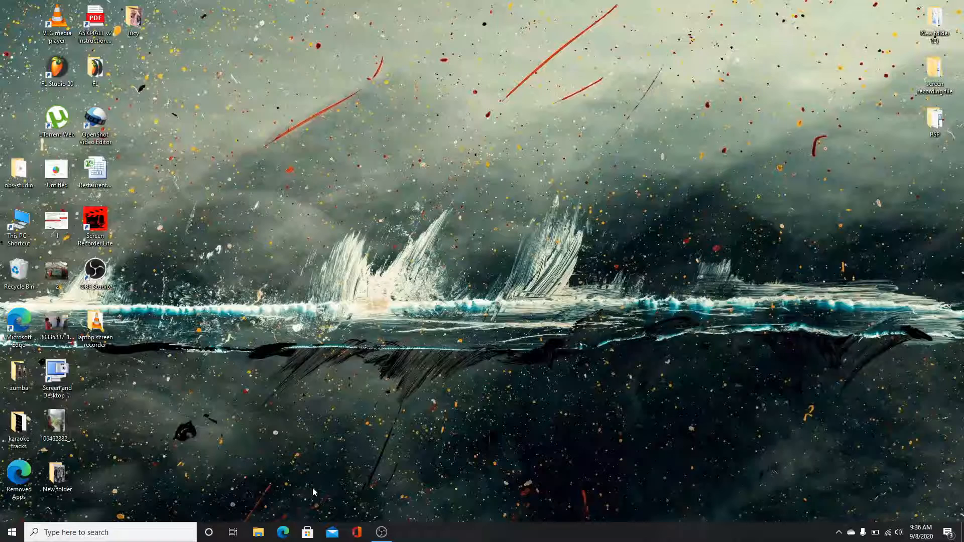
# Step: Log into the saved Instagram account in Edge and reach the Edit Profile settings
pyautogui.click(283, 532)
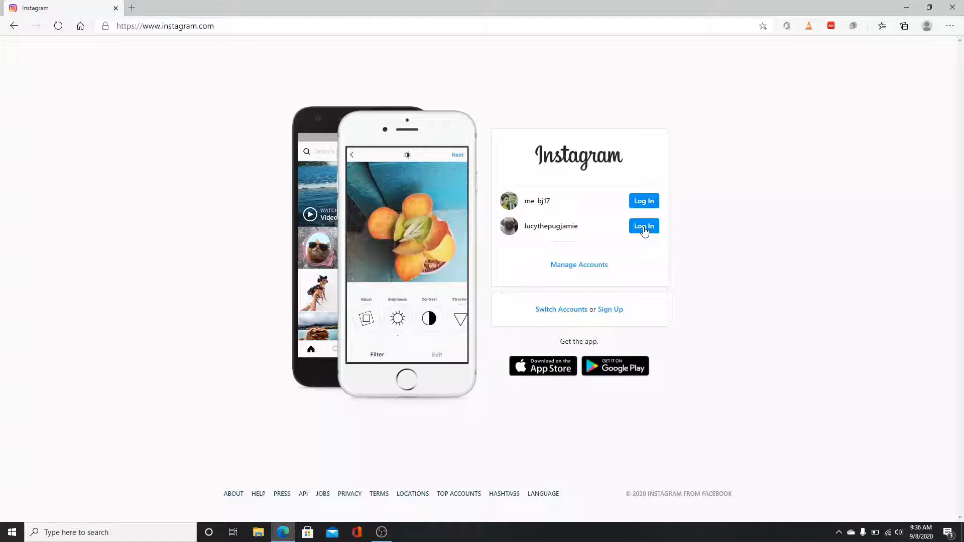
pyautogui.click(642, 226)
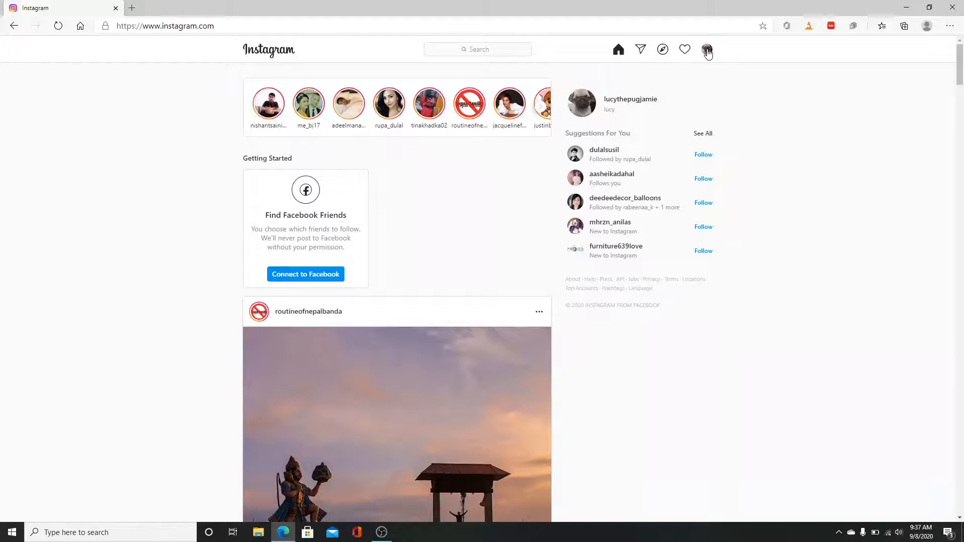
pyautogui.click(706, 49)
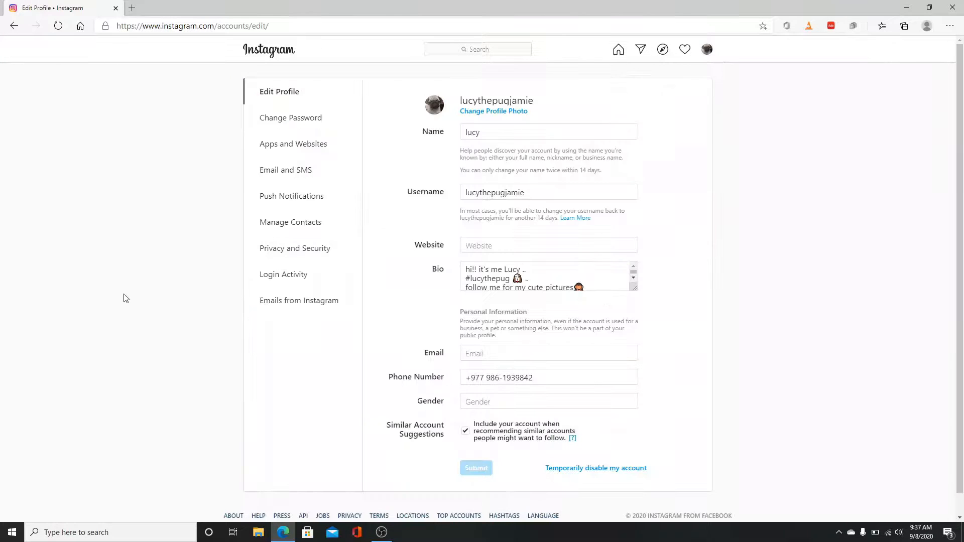
pyautogui.moveTo(292, 118)
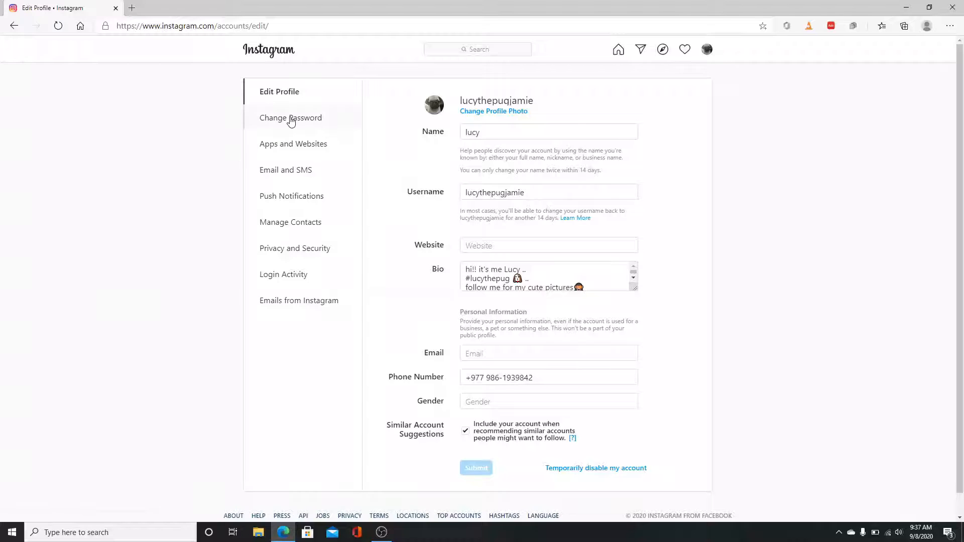
# Step: Enter the old, new and confirmed passwords and submit the change on Change Password
pyautogui.click(291, 118)
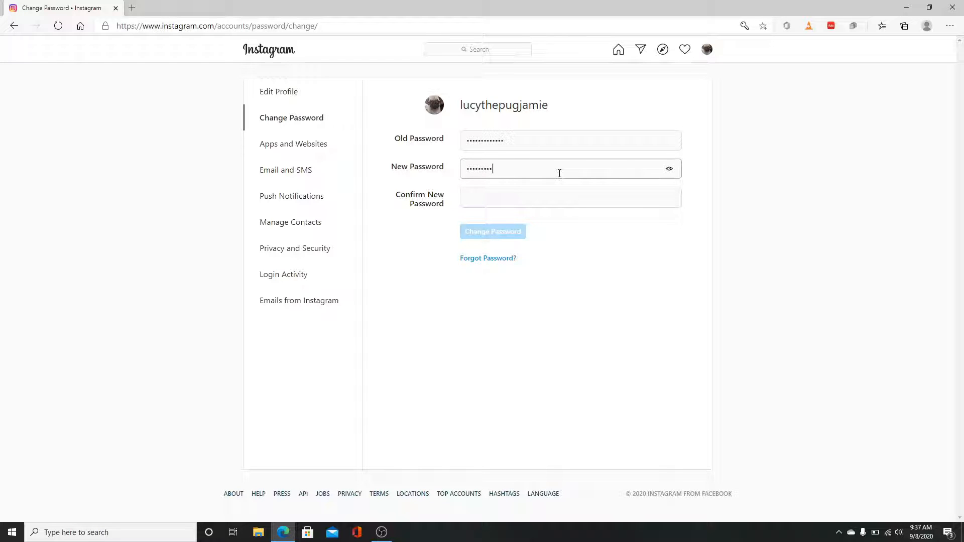
pyautogui.click(570, 197)
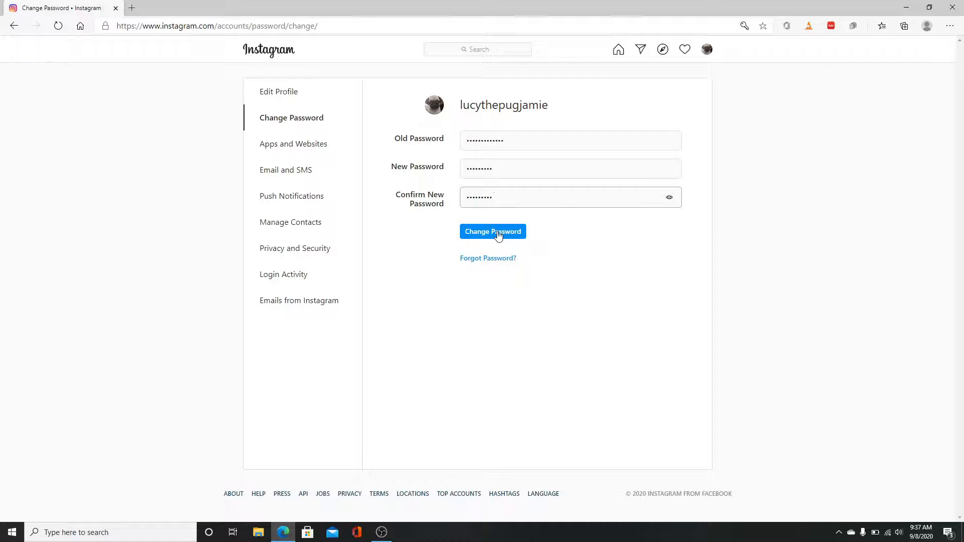
pyautogui.click(492, 232)
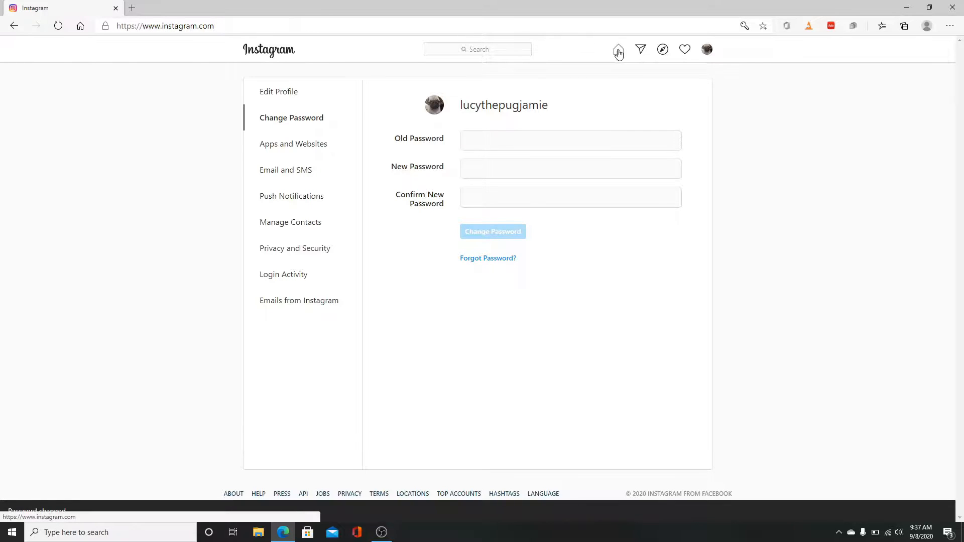
# Step: Return to the home feed and browse it
pyautogui.click(619, 49)
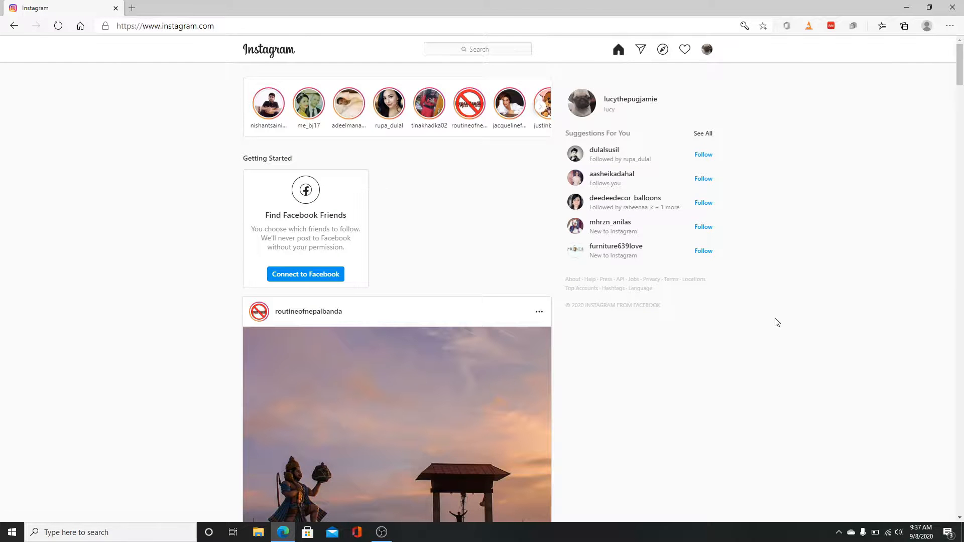
pyautogui.scroll(-3)
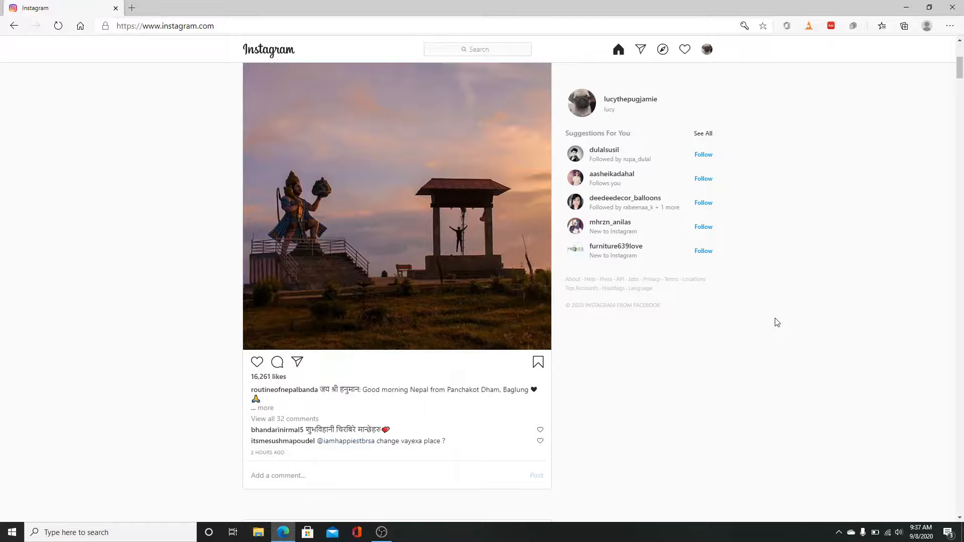